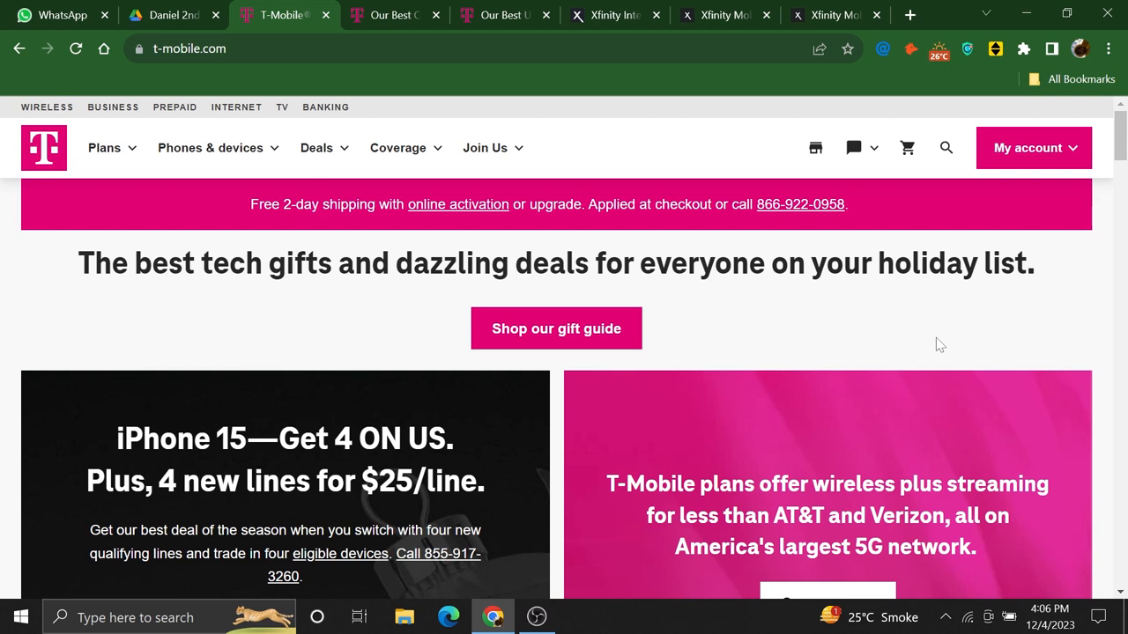
mouse_move(280, 108)
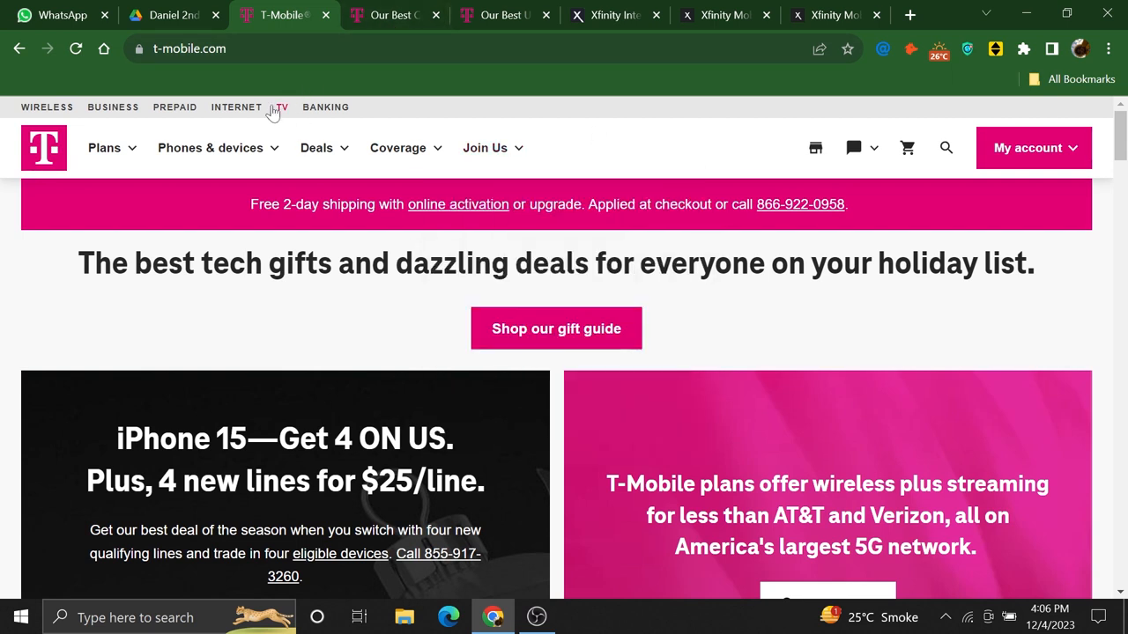
mouse_move(688, 165)
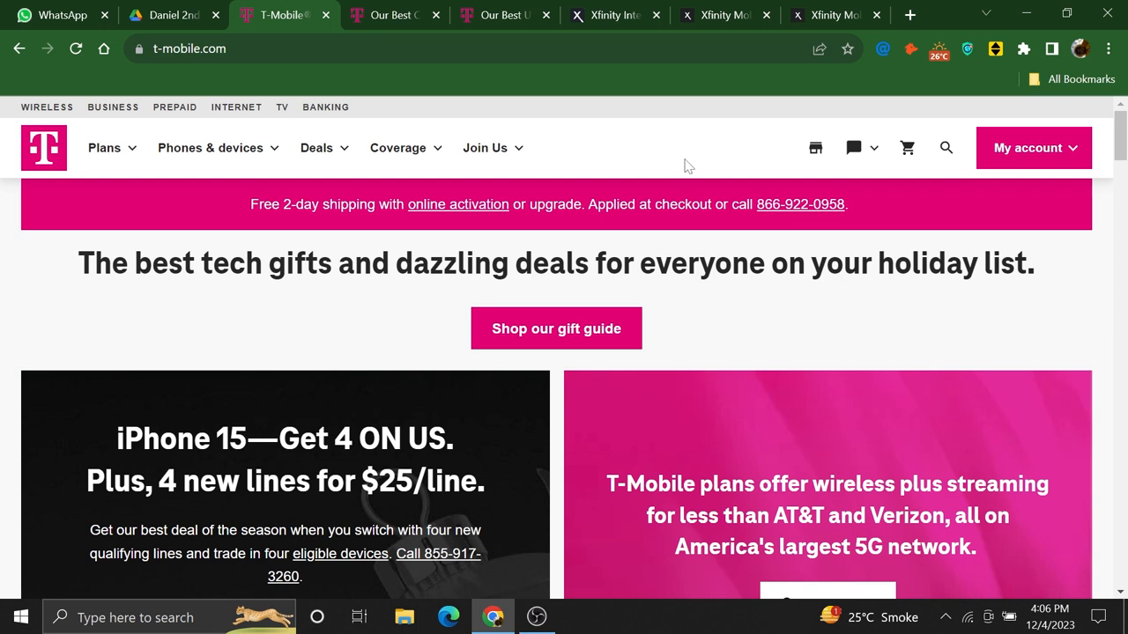
mouse_move(310, 92)
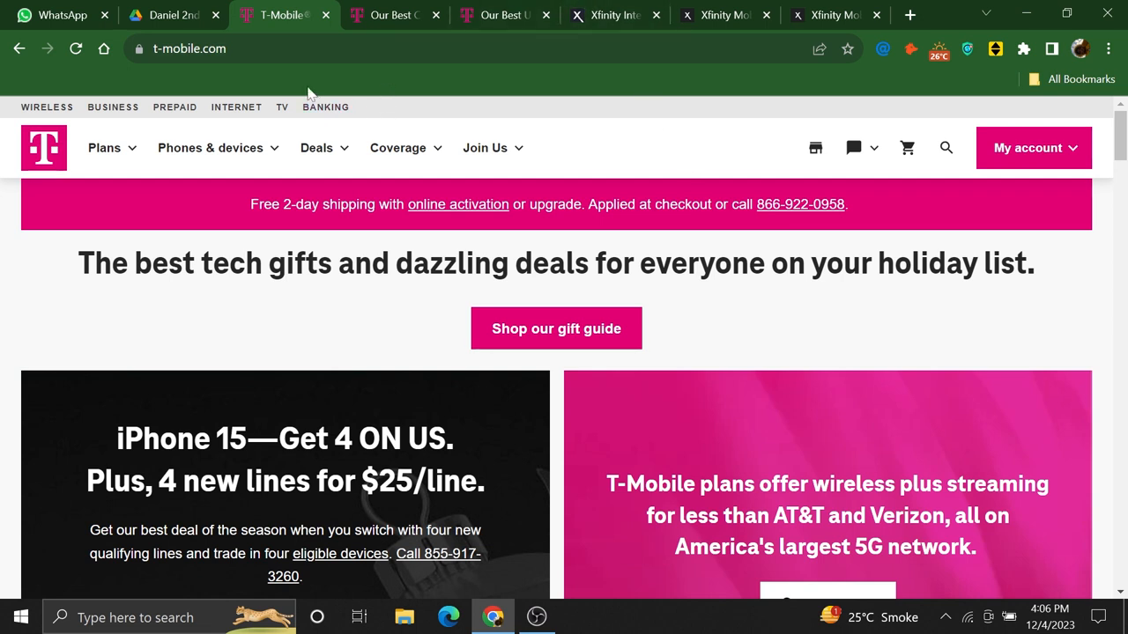
- Scroll down through the T-Mobile page to review its content
left_click(190, 49)
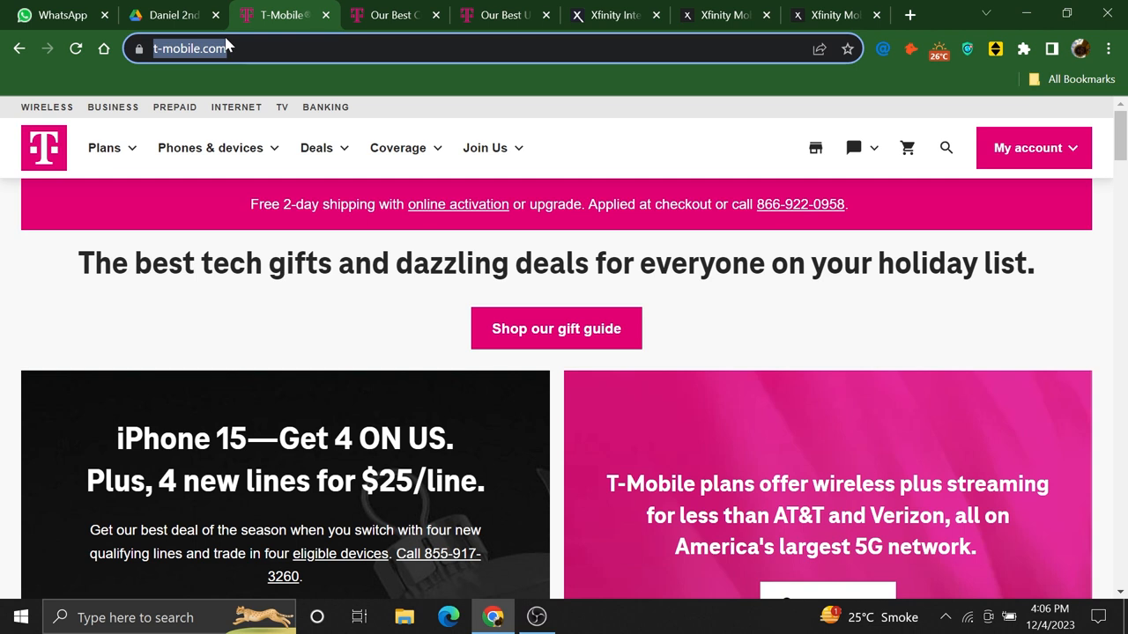
scroll("down", 3)
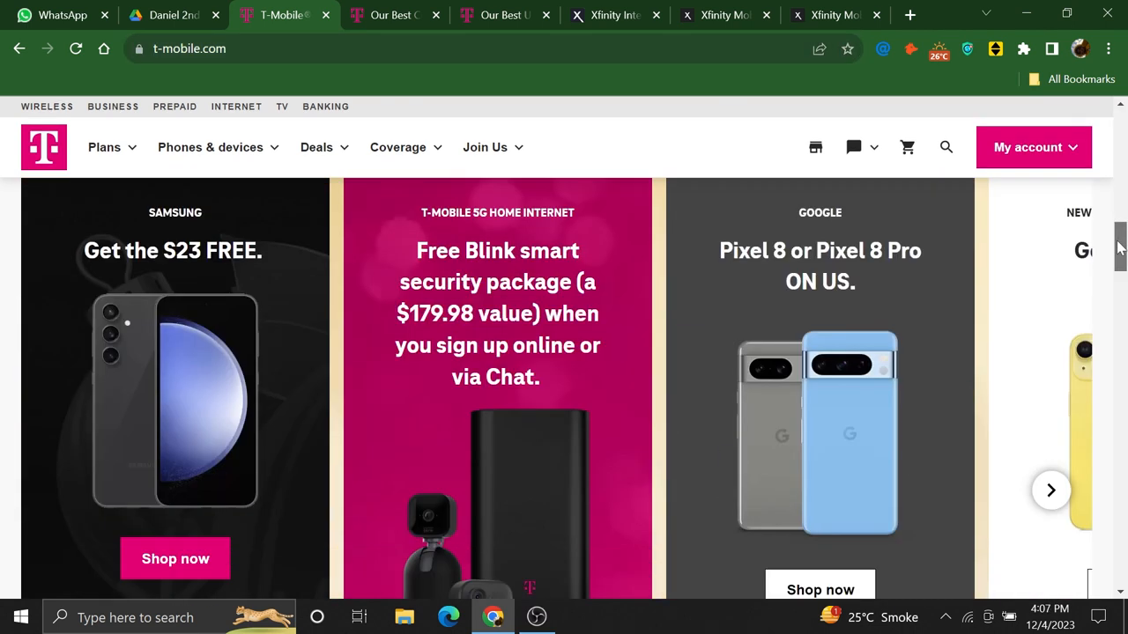
scroll("down", 3)
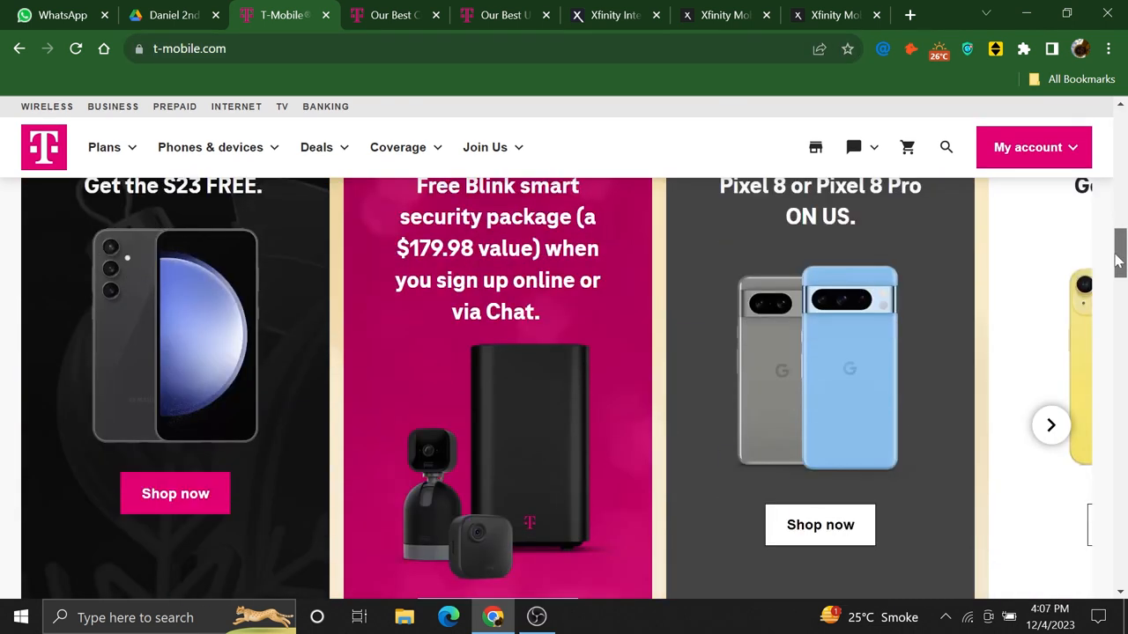
scroll("down", 3)
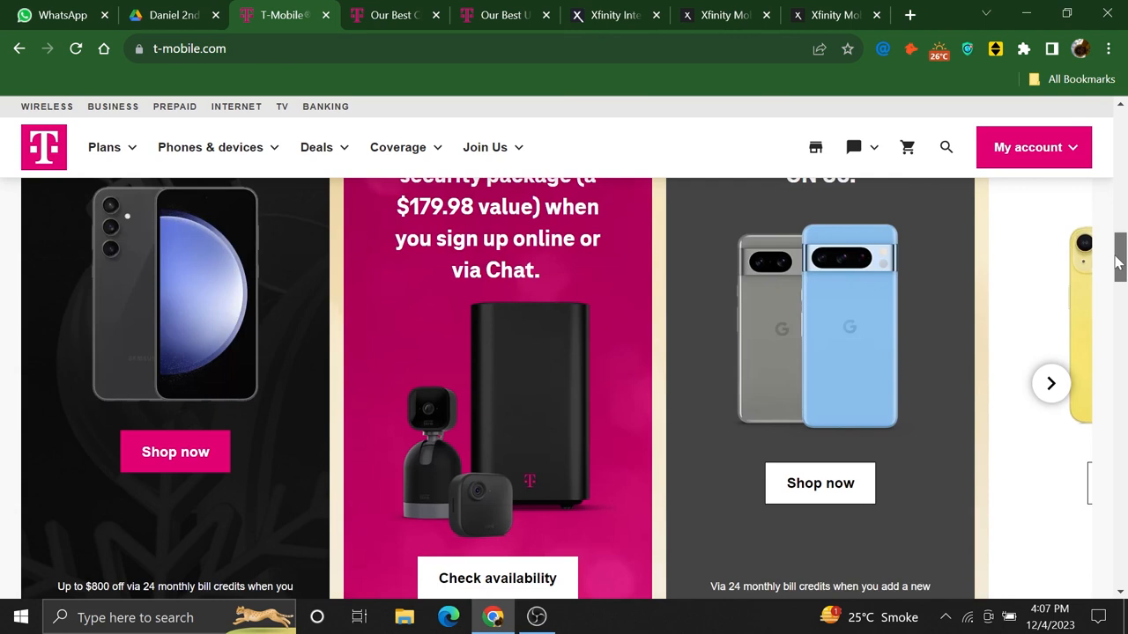
scroll("down", 3)
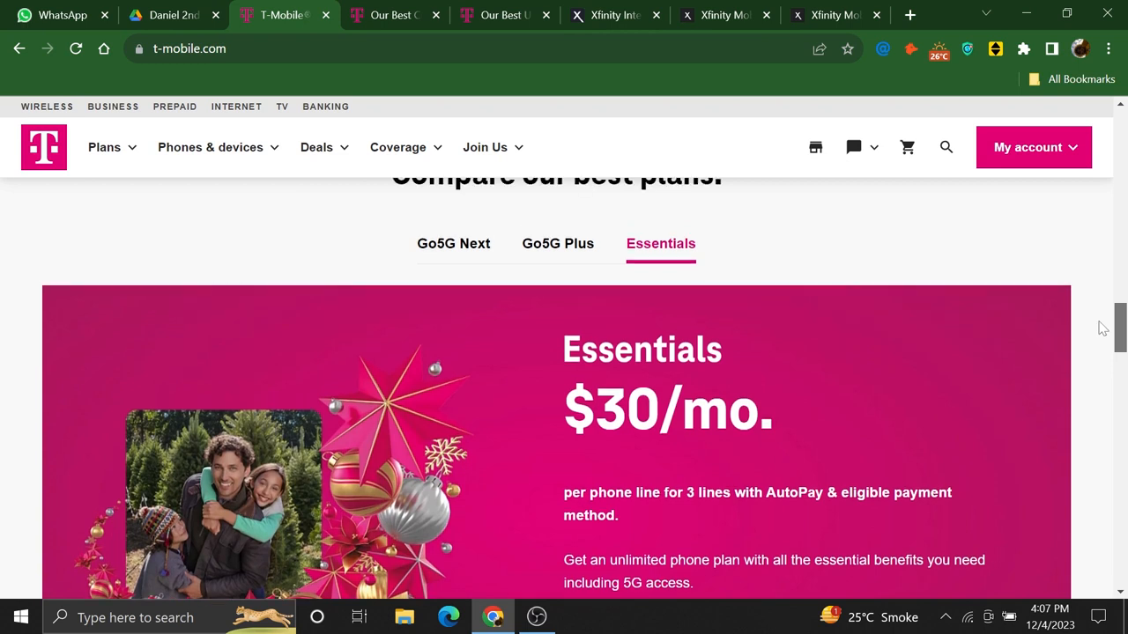
scroll("down", 3)
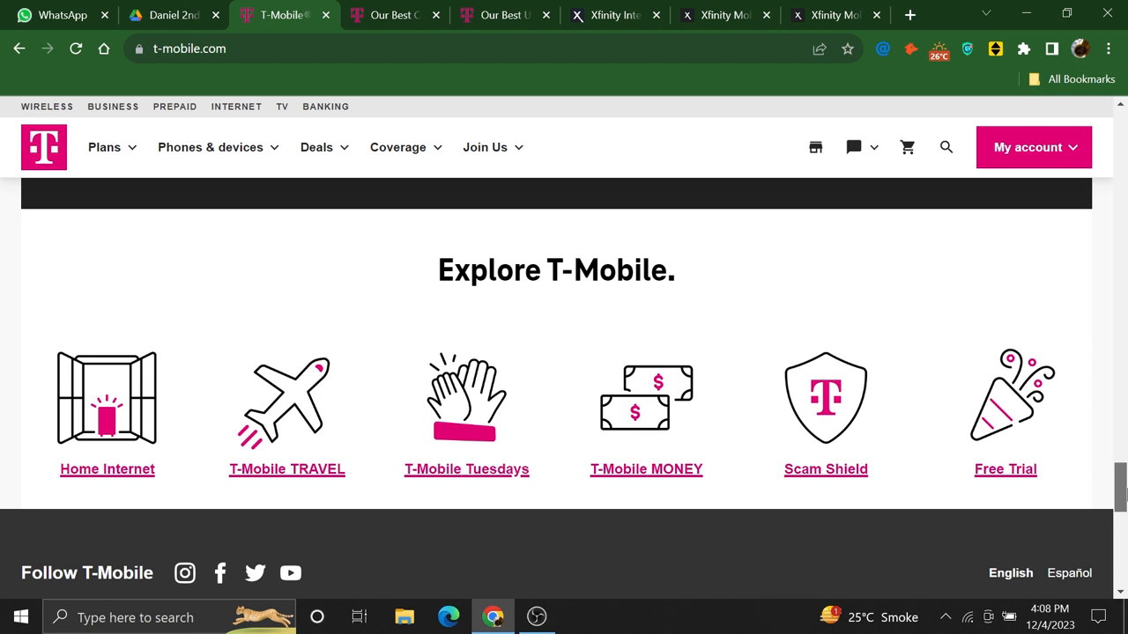
scroll("down", 3)
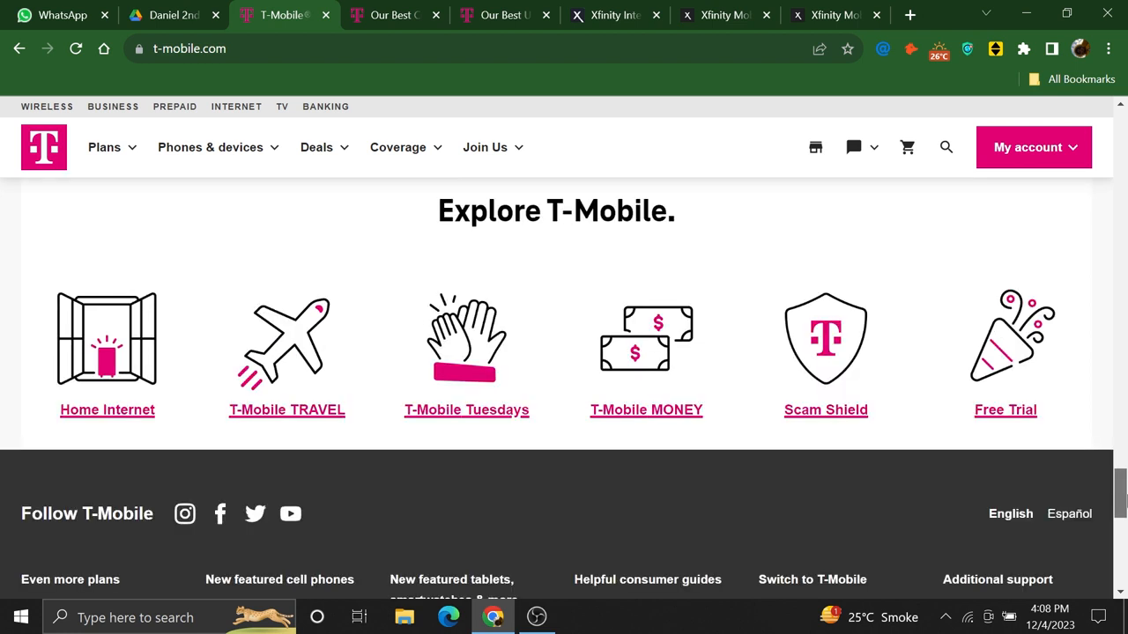
scroll("down", 3)
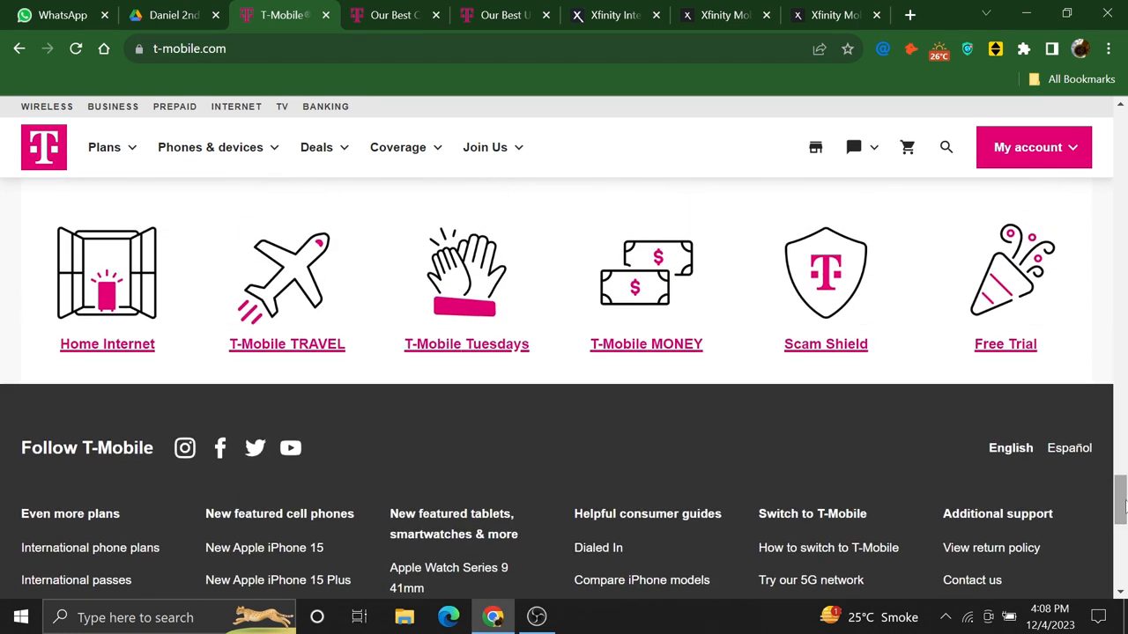
- Reveal the Join Us options, then switch to the already-open T-Mobile deals tab
left_click(485, 148)
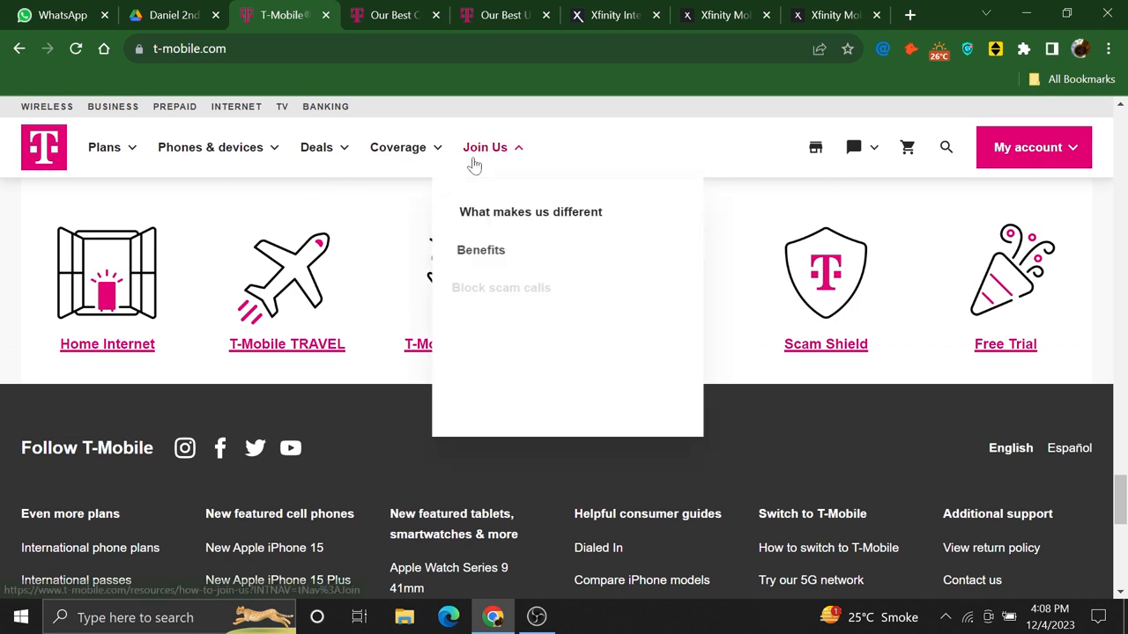
left_click(394, 14)
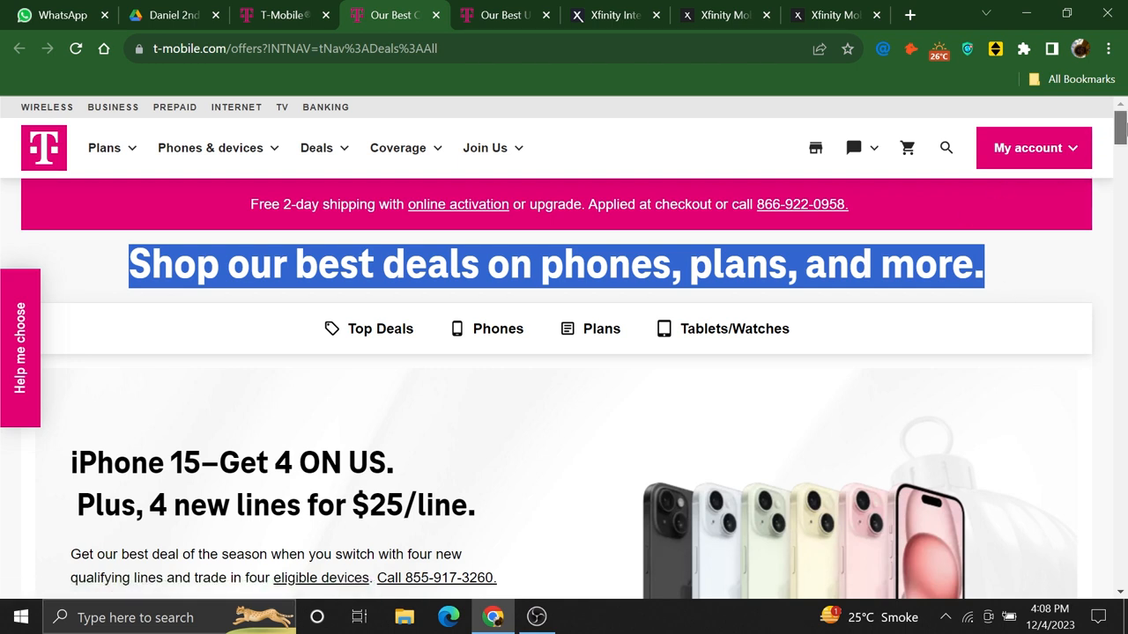
- Highlight the iPhone 15 offer description on the deals page
scroll("down", 3)
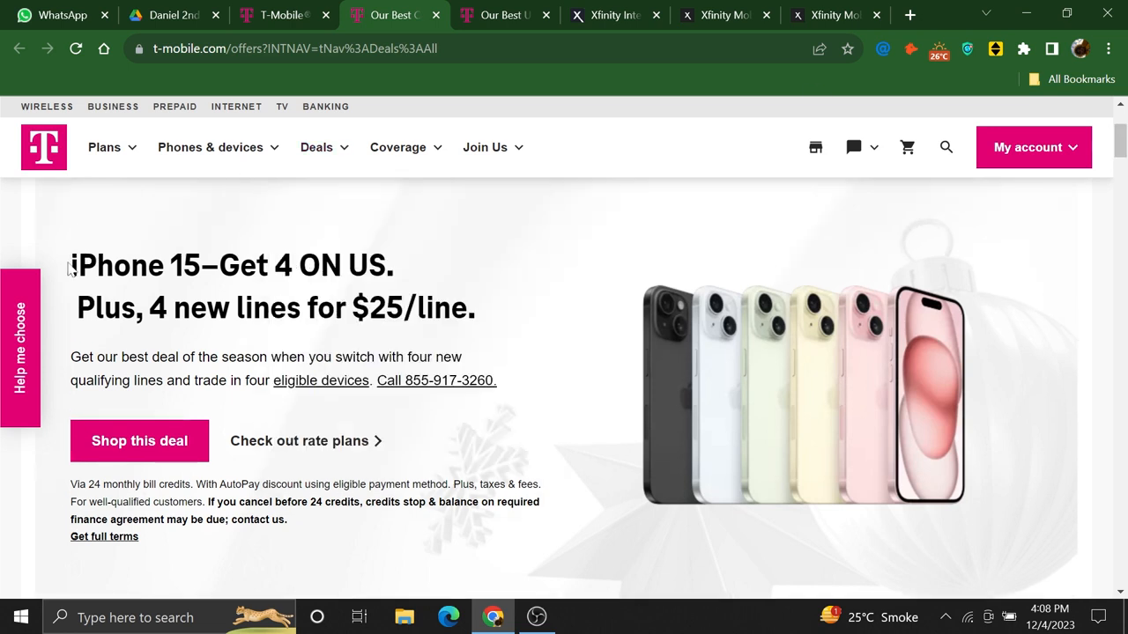
left_click_drag(70, 265, 497, 381)
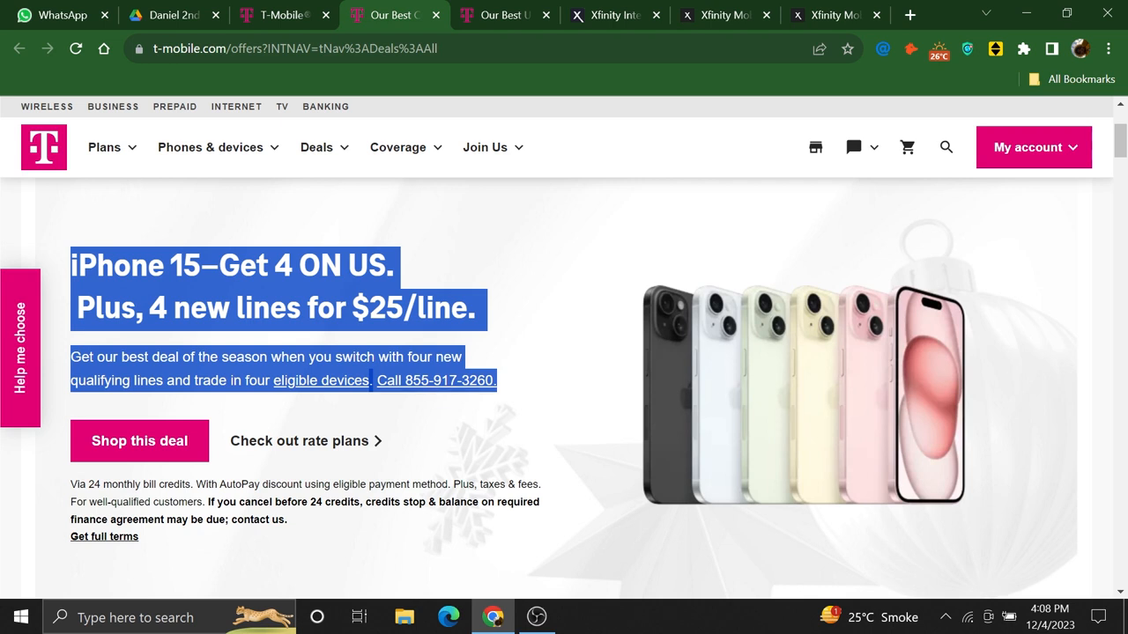
mouse_move(144, 450)
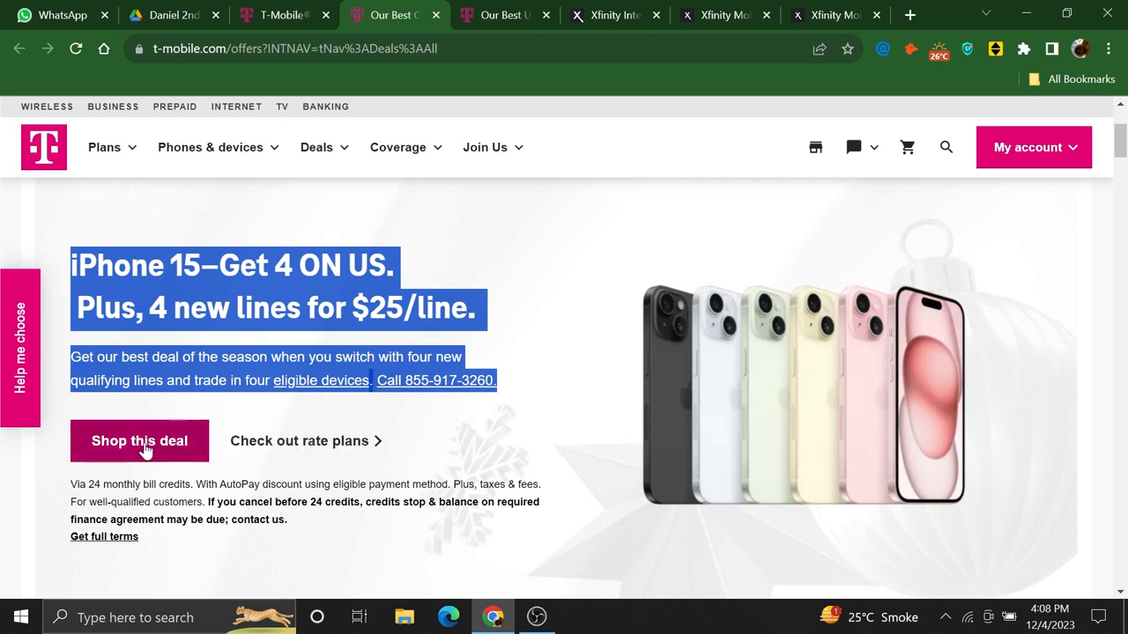
scroll("down", 3)
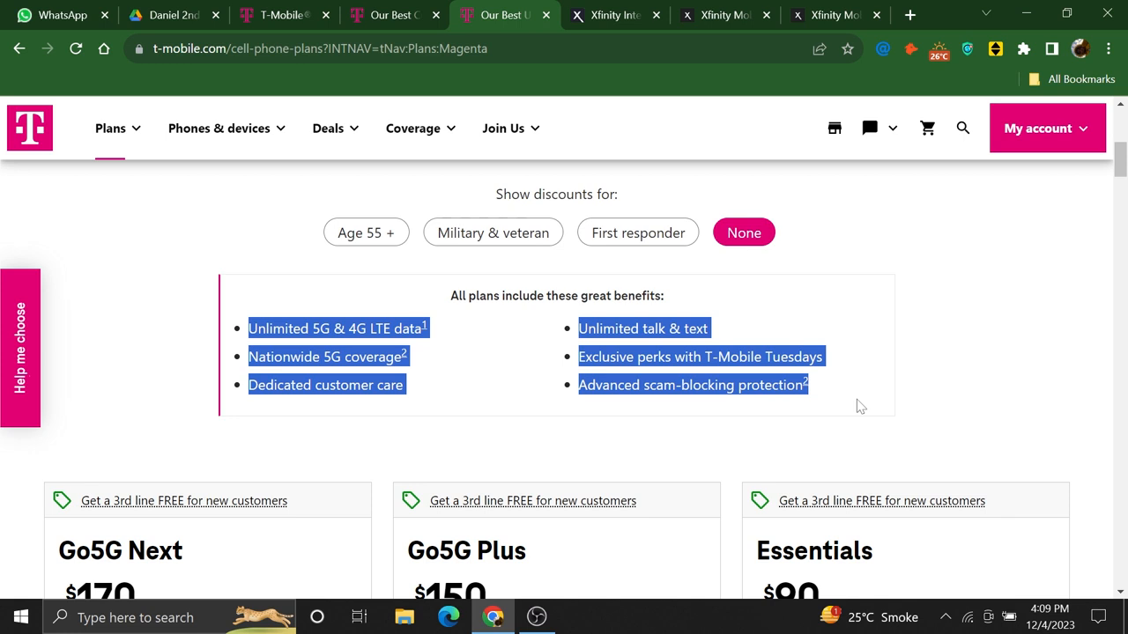
- Scroll past the Price Lock section toward the device deals
scroll("down", 3)
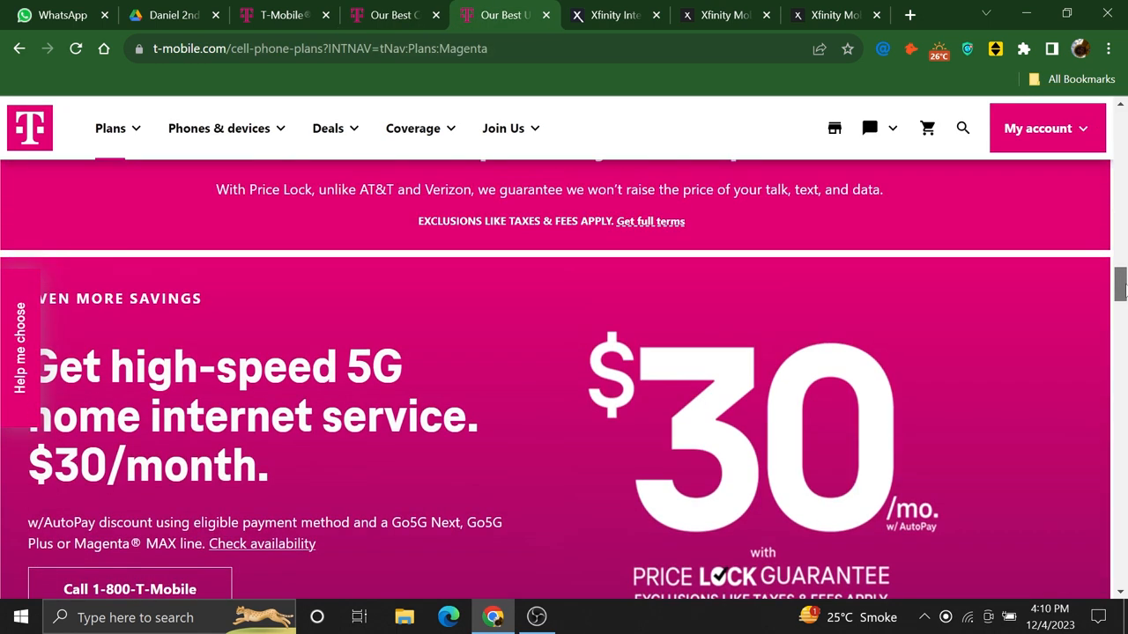
scroll("up", 3)
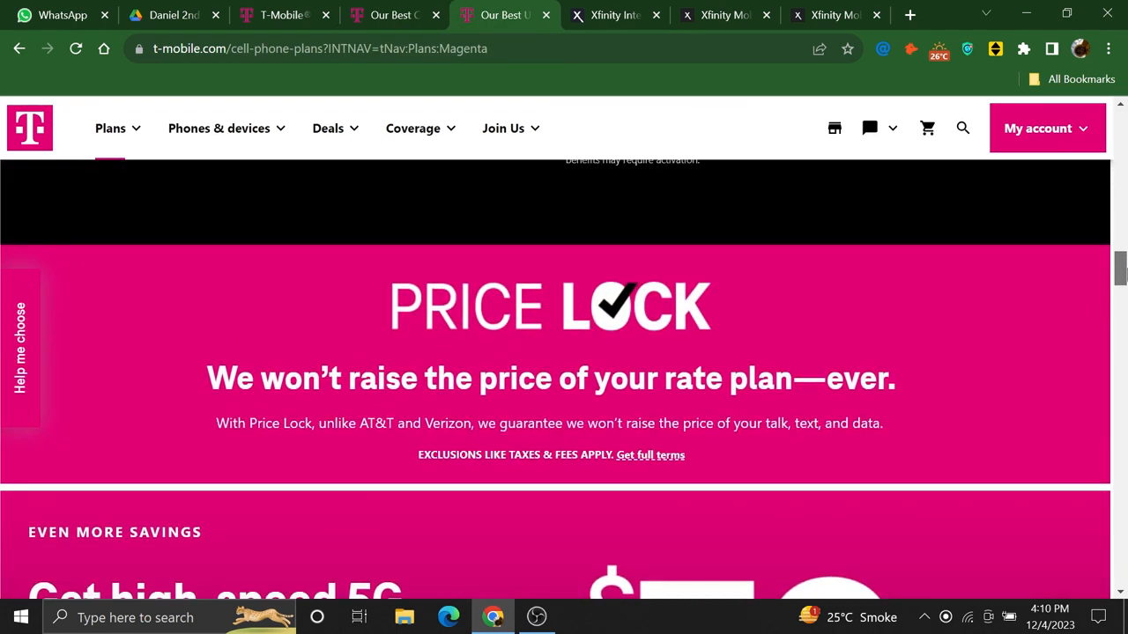
scroll("down", 3)
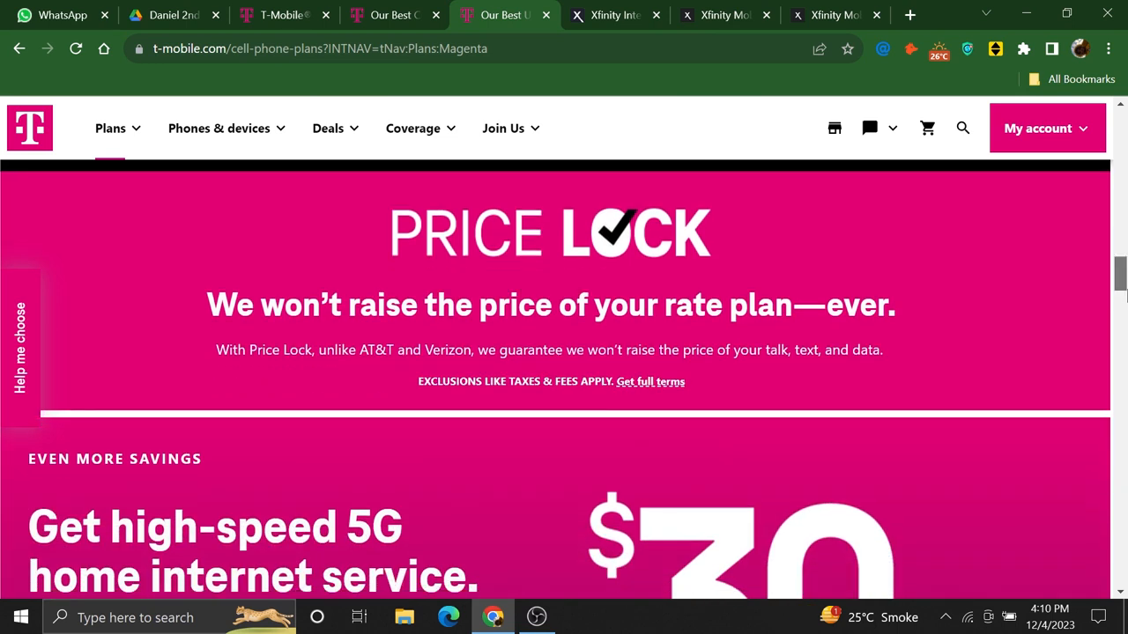
scroll("down", 3)
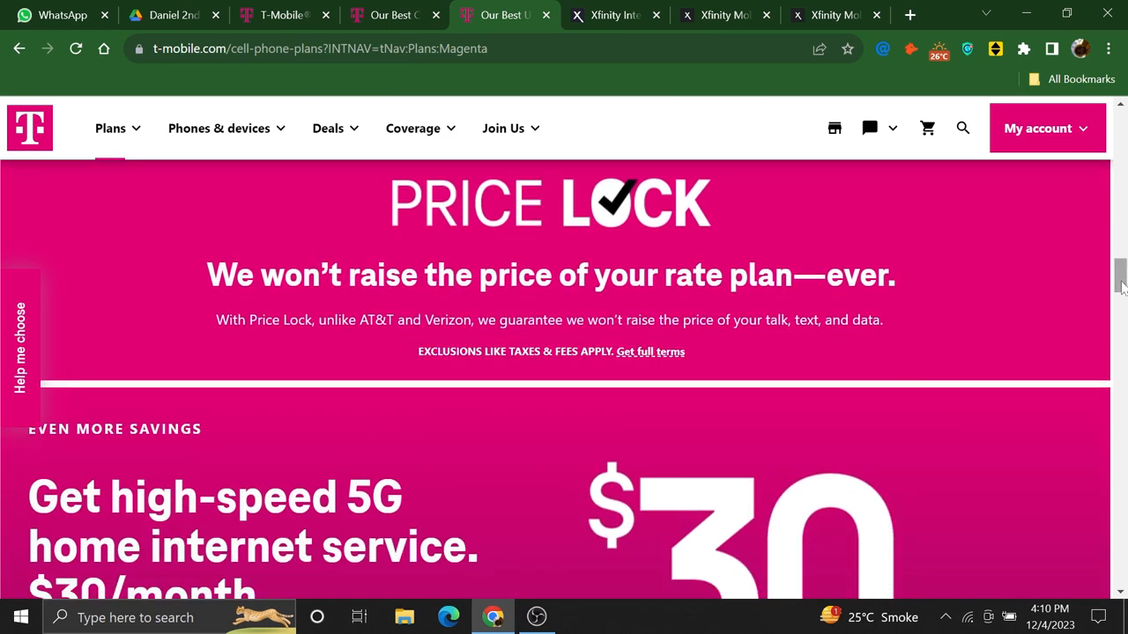
scroll("down", 3)
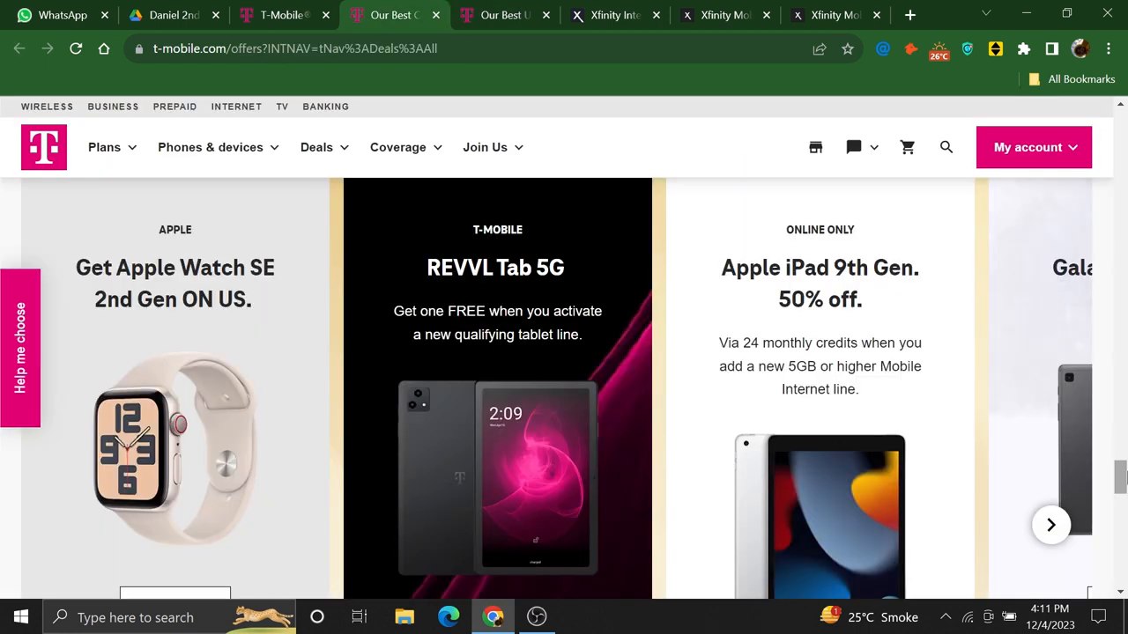
- Scroll down the T-Mobile deals page to the offers carousel
scroll("down", 3)
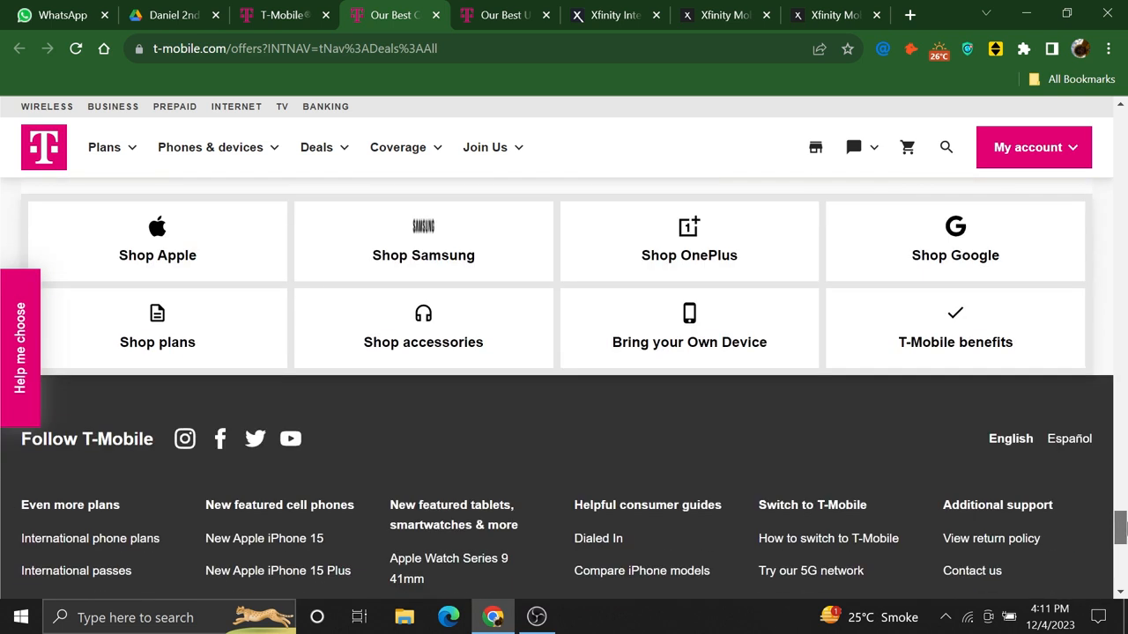
mouse_move(190, 300)
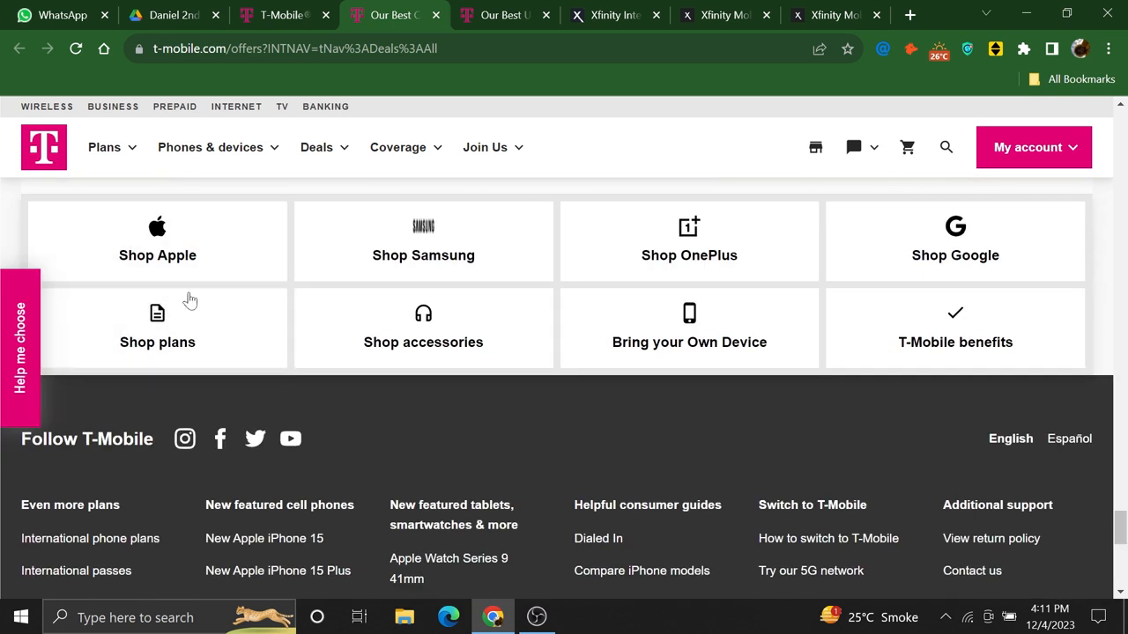
mouse_move(689, 342)
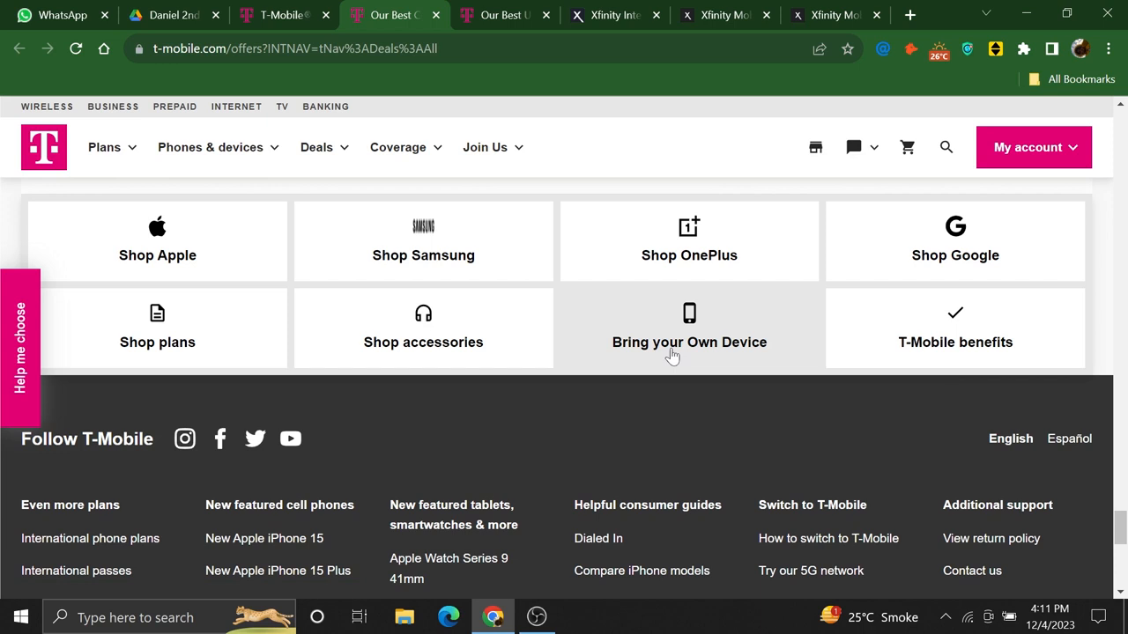
mouse_move(689, 341)
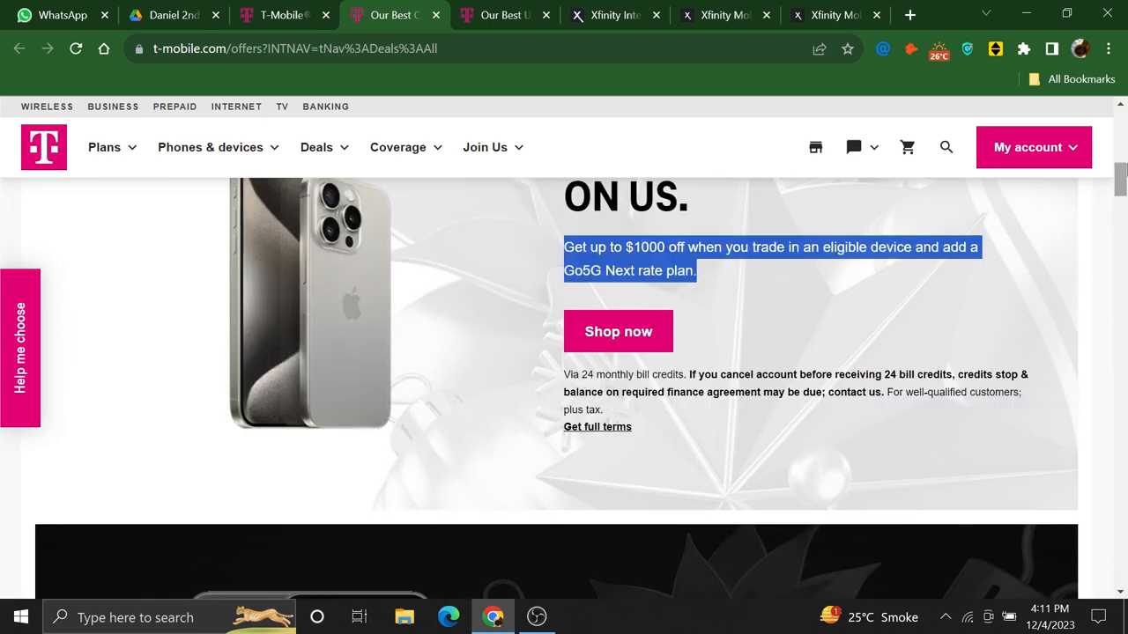
scroll("down", 3)
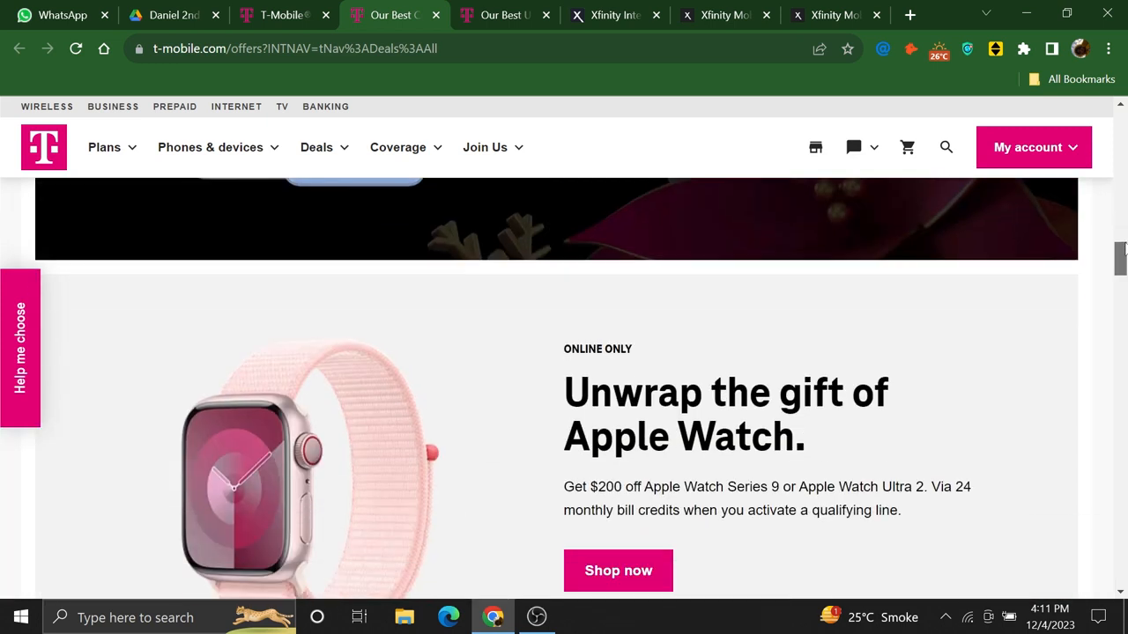
scroll("down", 3)
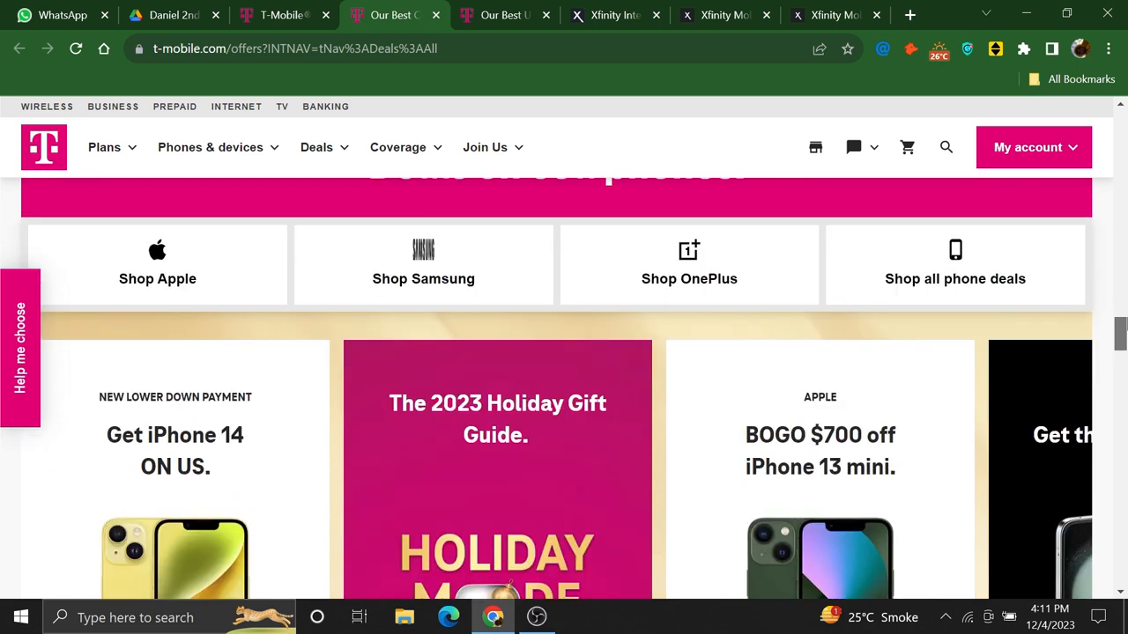
scroll("down", 3)
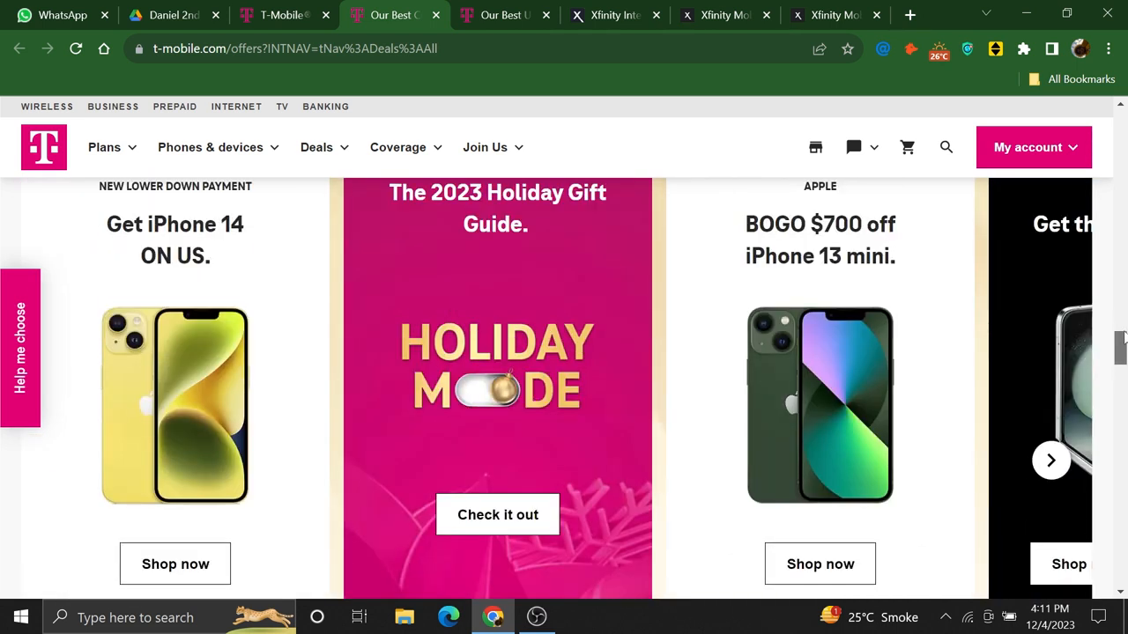
scroll("down", 3)
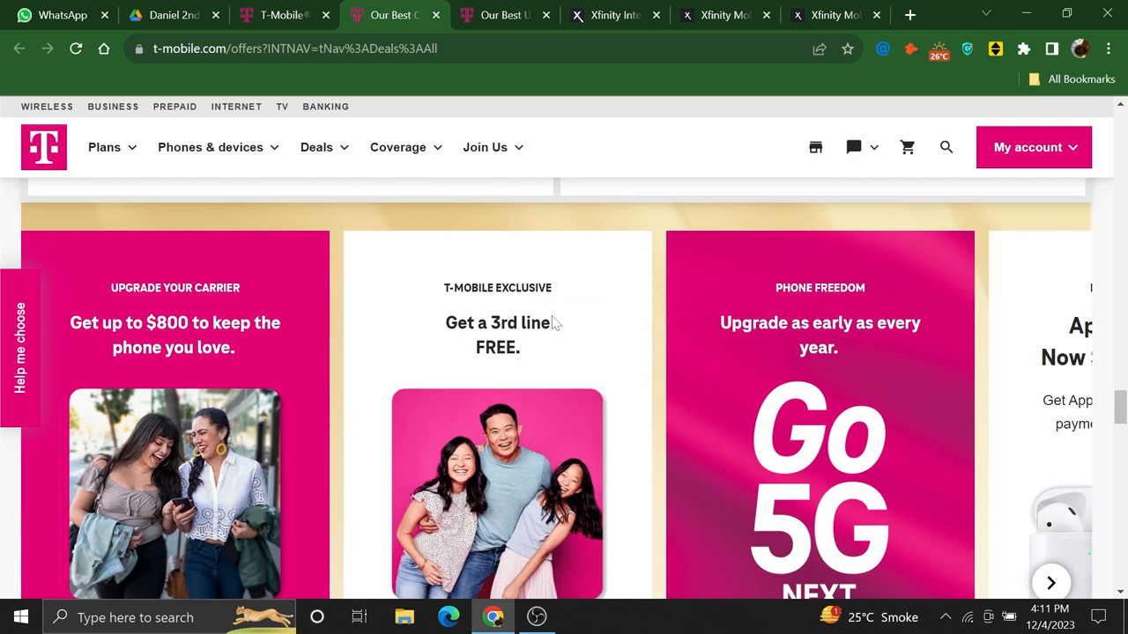
mouse_move(1048, 349)
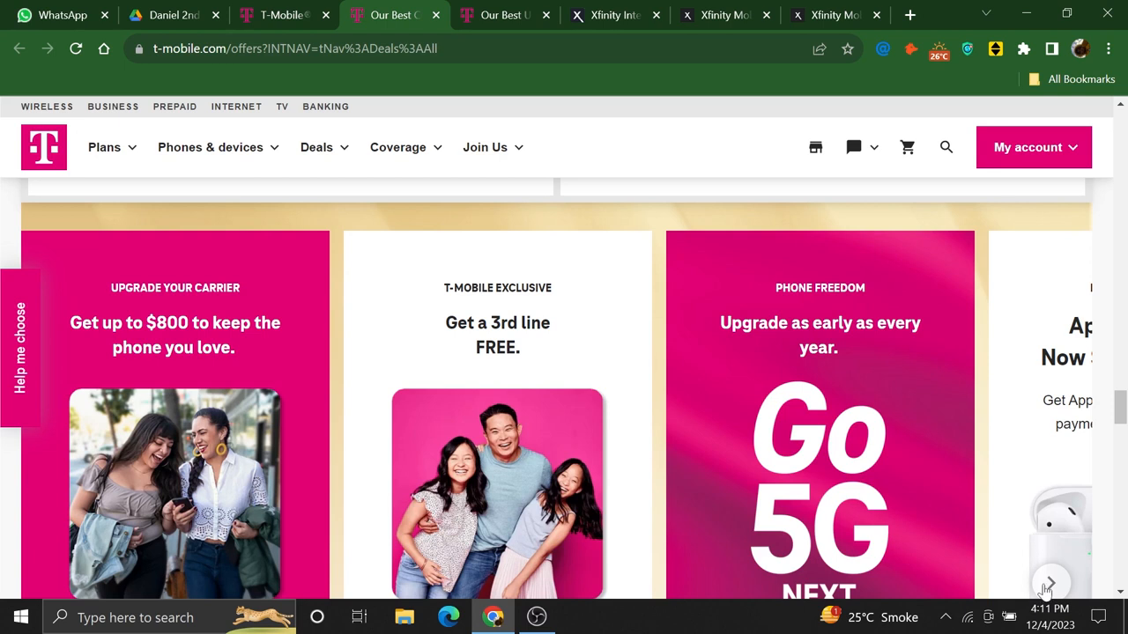
- Advance the deals carousel to the Apple AirPods offer and further deals
left_click(1050, 584)
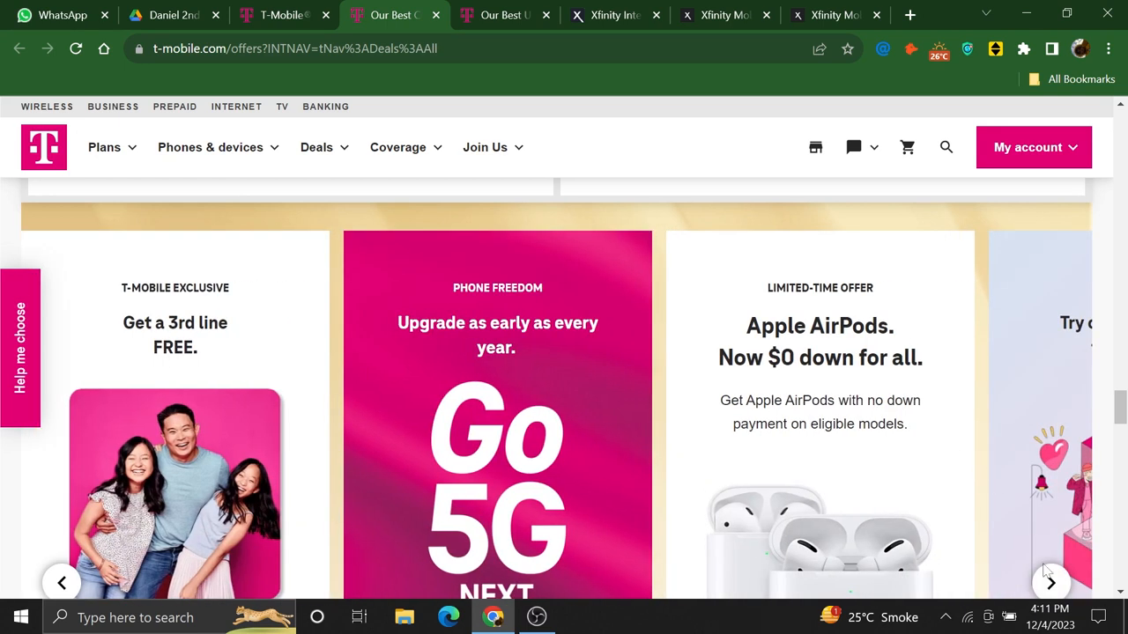
left_click(317, 148)
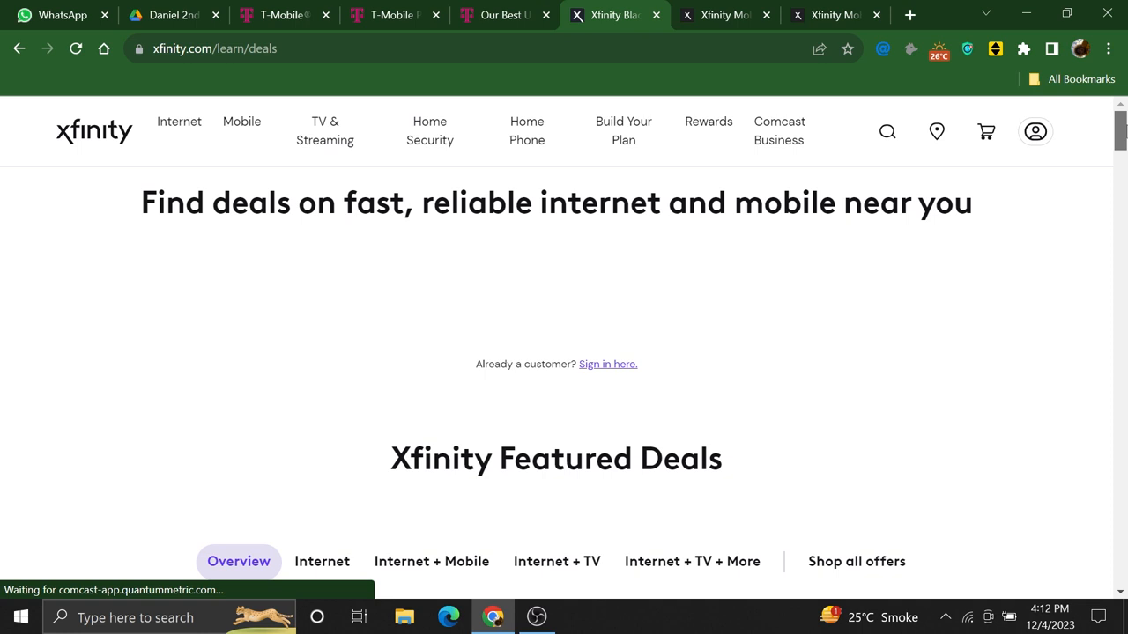
- Scroll to the Internet deals banner, then switch to the Xfinity Mobile plan details tab
scroll("down", 3)
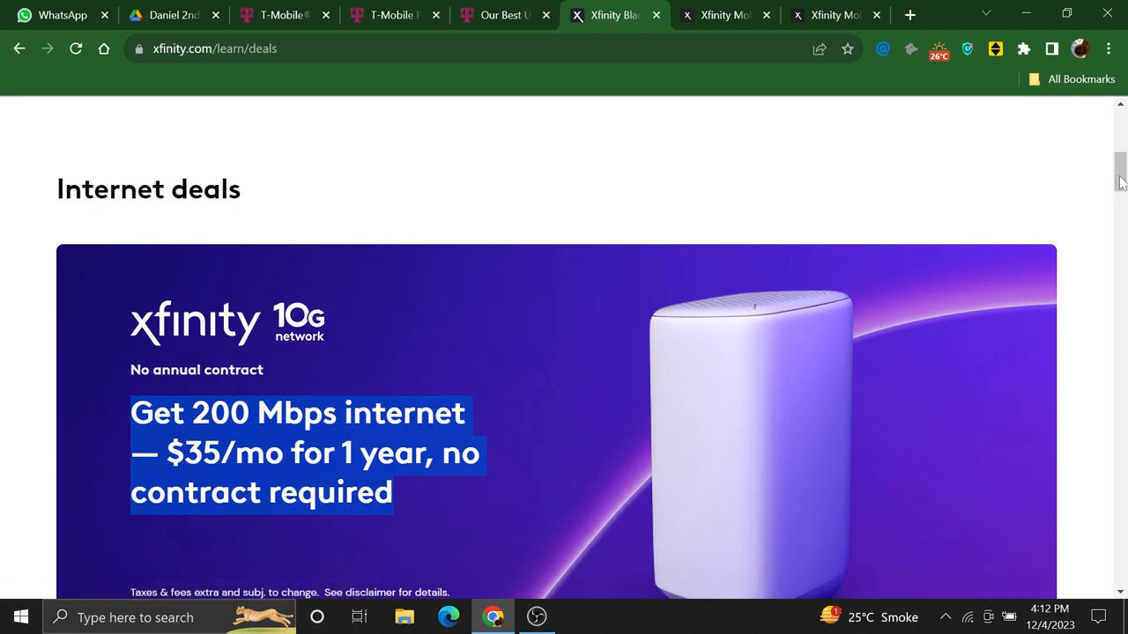
left_click(723, 14)
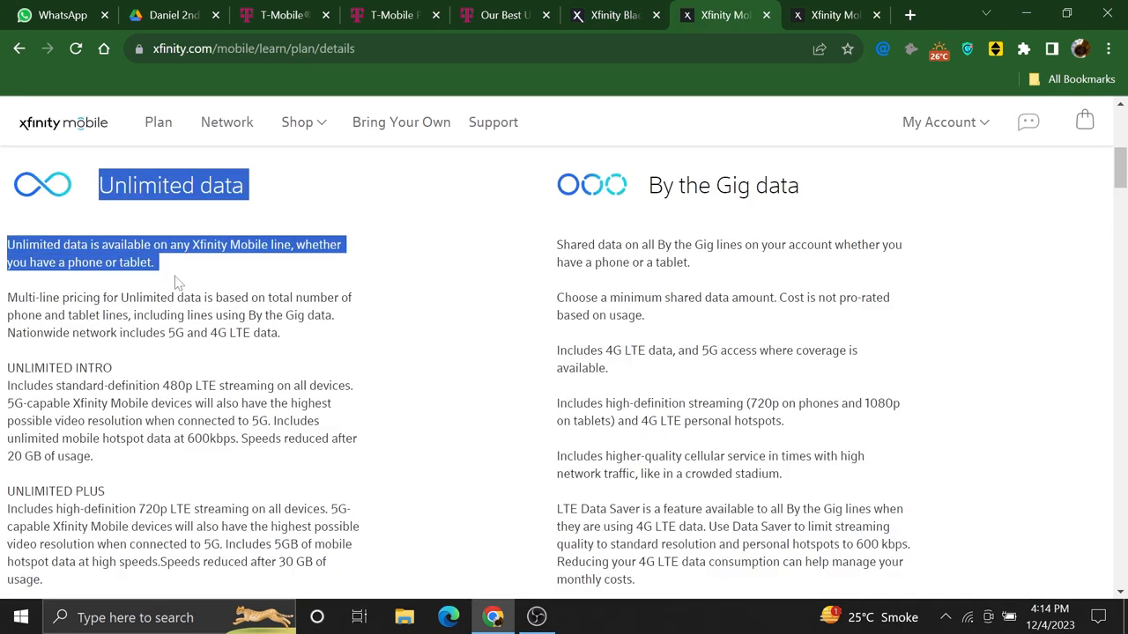
left_click_drag(172, 280, 282, 333)
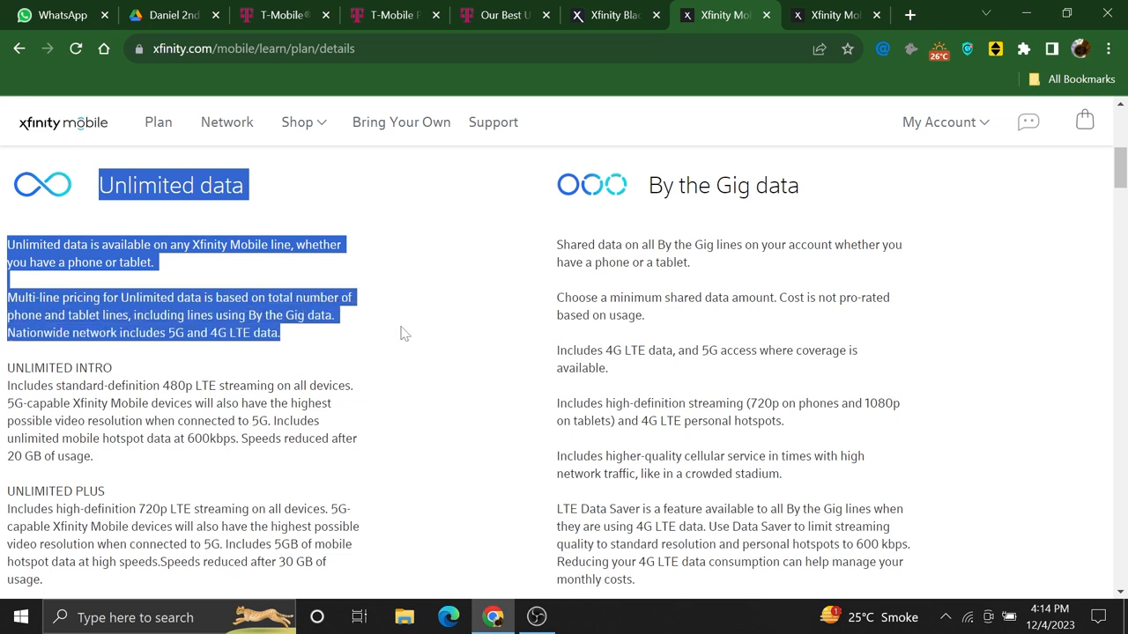
mouse_move(497, 343)
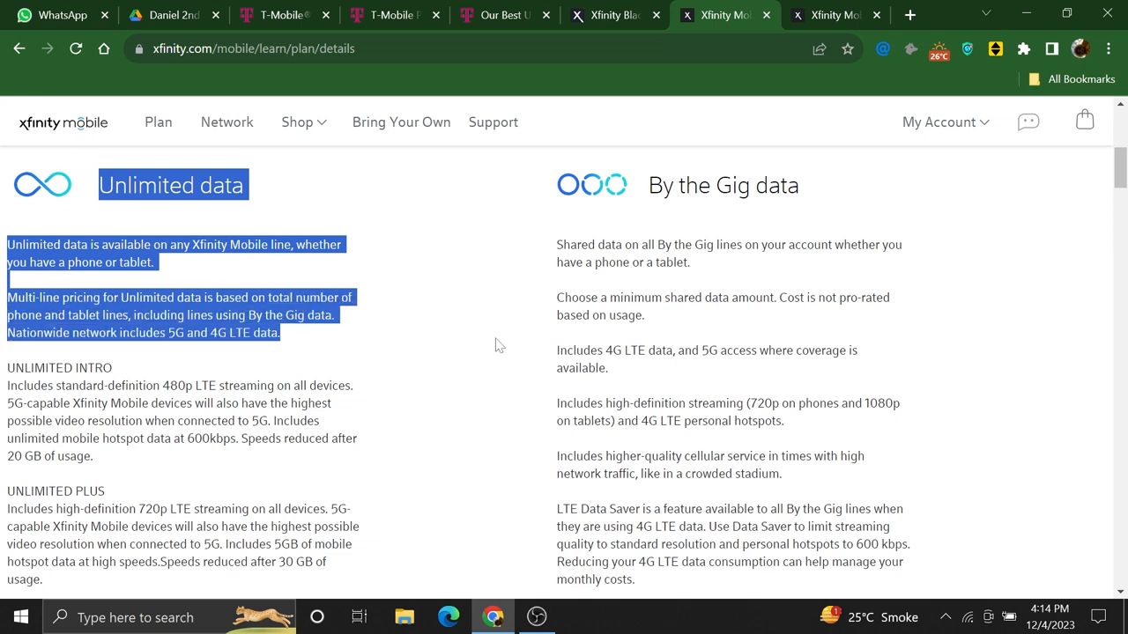
mouse_move(644, 190)
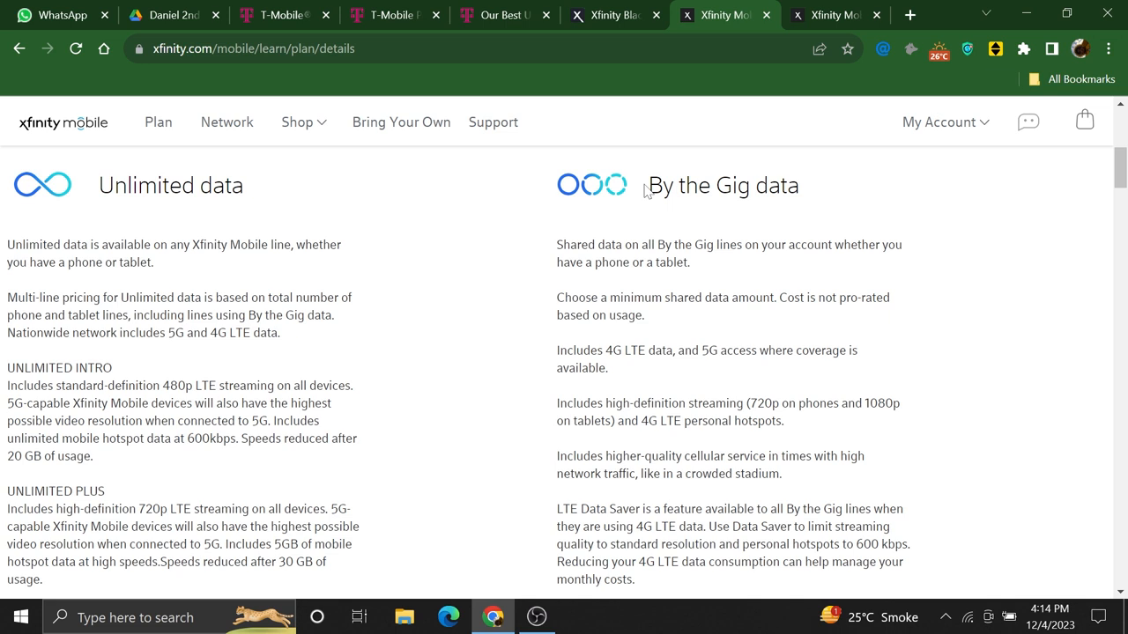
left_click_drag(645, 185, 645, 315)
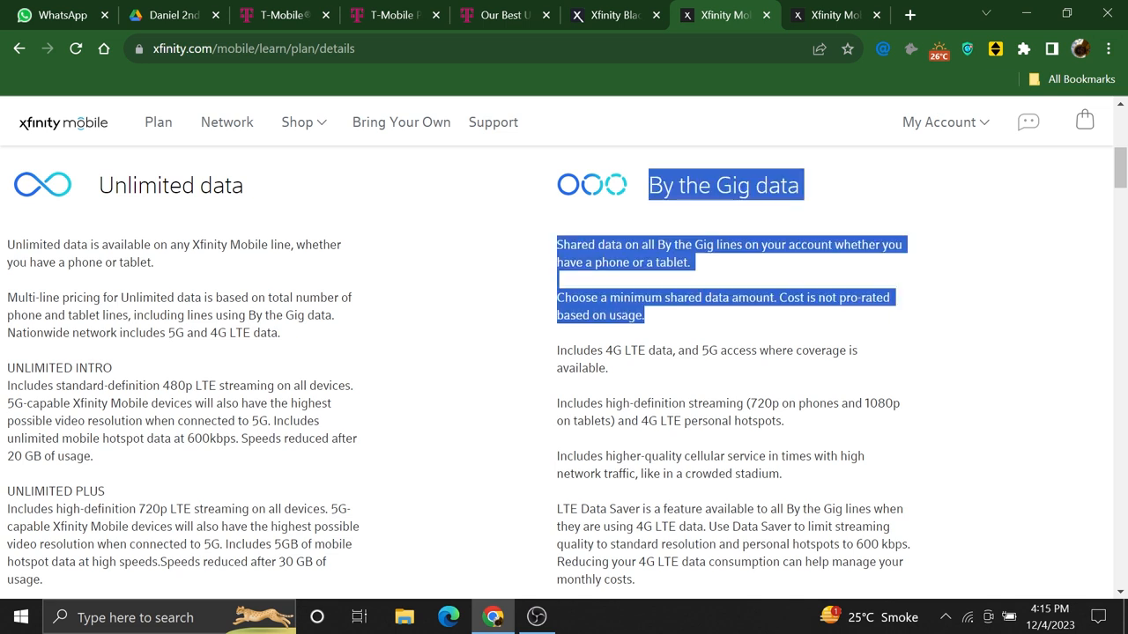